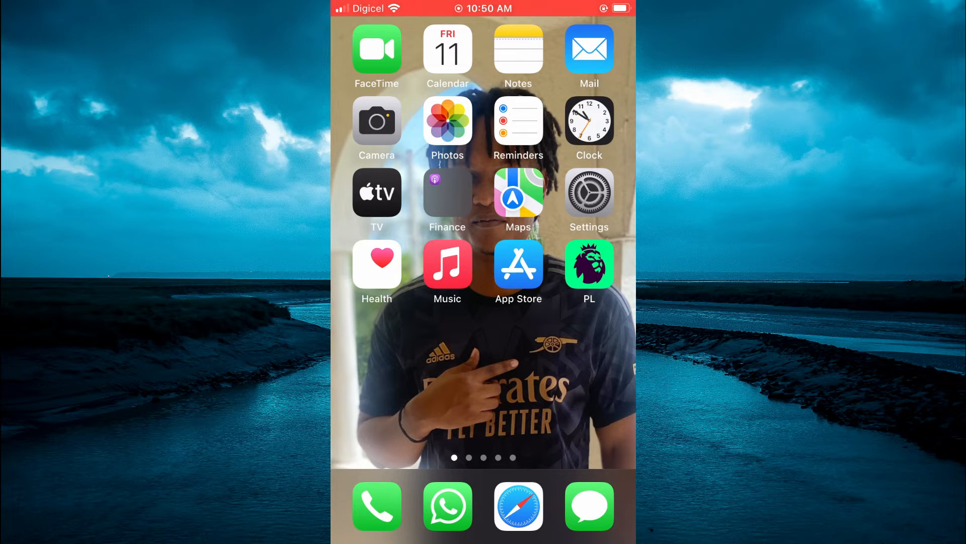
Launch the Settings app from the Home Screen
{"action": "left_click", "coordinate": [589, 191]}
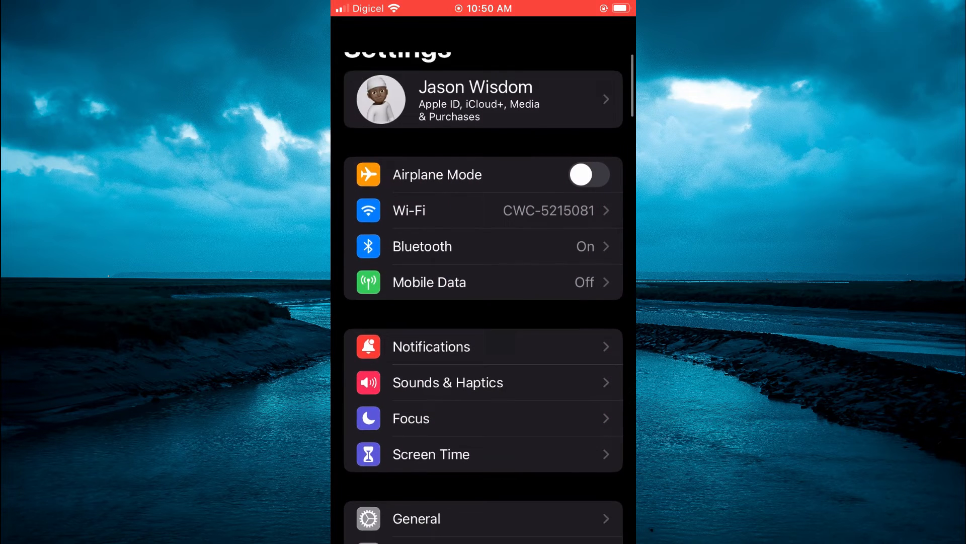
Navigate to Accessibility > Spoken Content > Voices to list each language's assigned voice
{"action": "scroll", "scroll_direction": "down", "scroll_amount": 3}
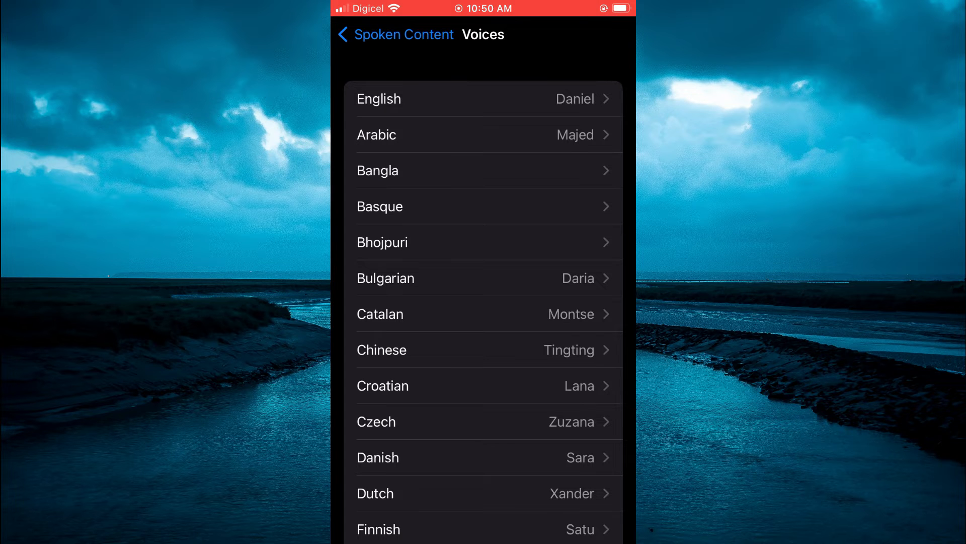
Go into the English voices and reach Kate under English (UK)
{"action": "left_click", "coordinate": [486, 99]}
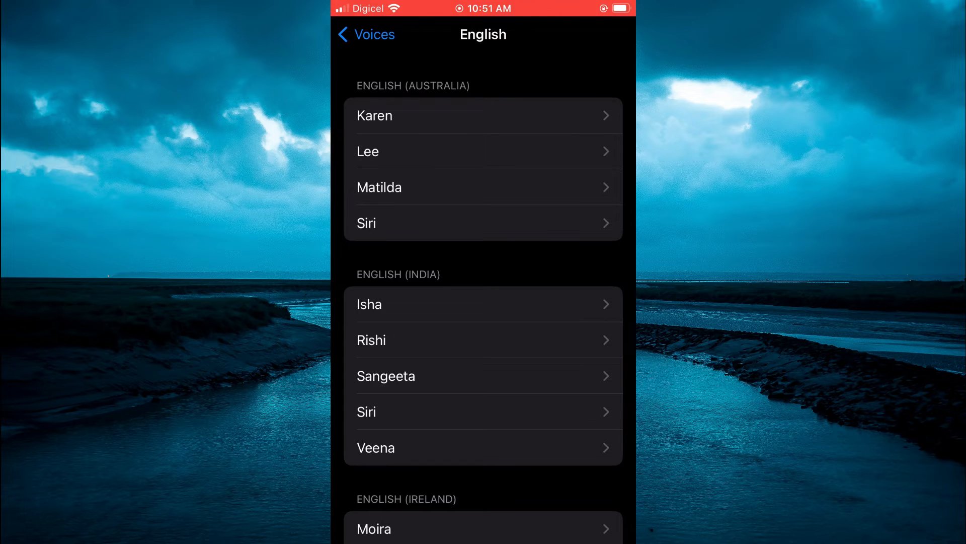
{"action": "scroll", "scroll_direction": "up", "scroll_amount": 3}
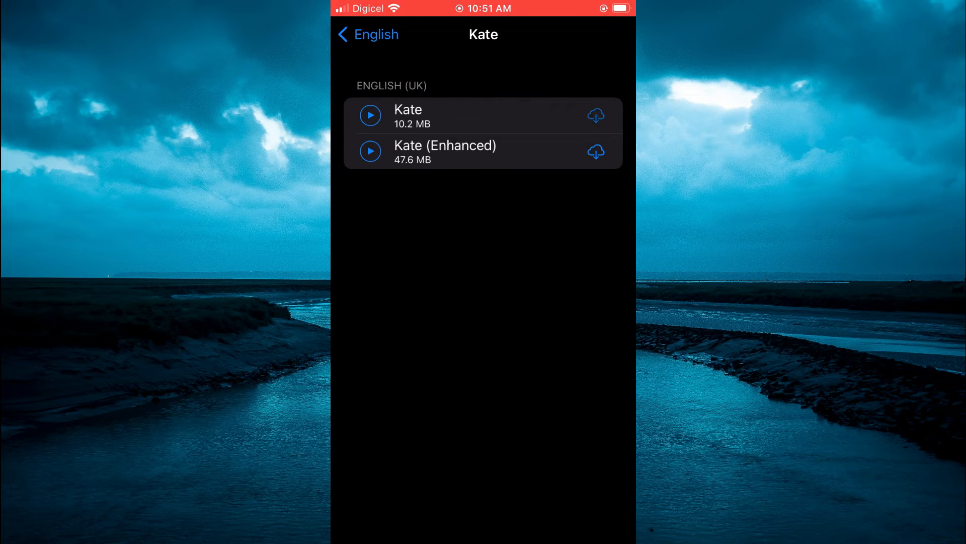
Download the standard Kate voice (14.1 MB) onto the phone
{"action": "left_click", "coordinate": [595, 115]}
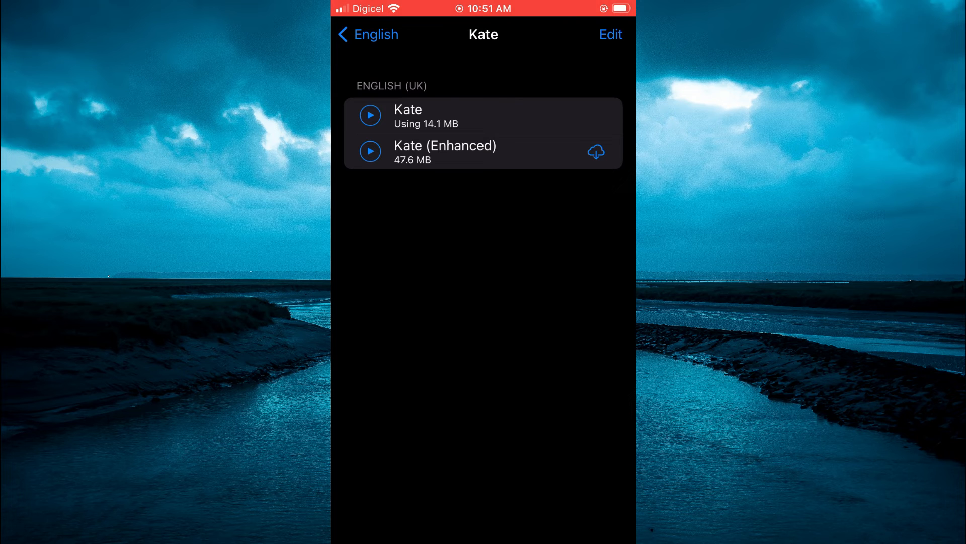
{"action": "left_click", "coordinate": [367, 34]}
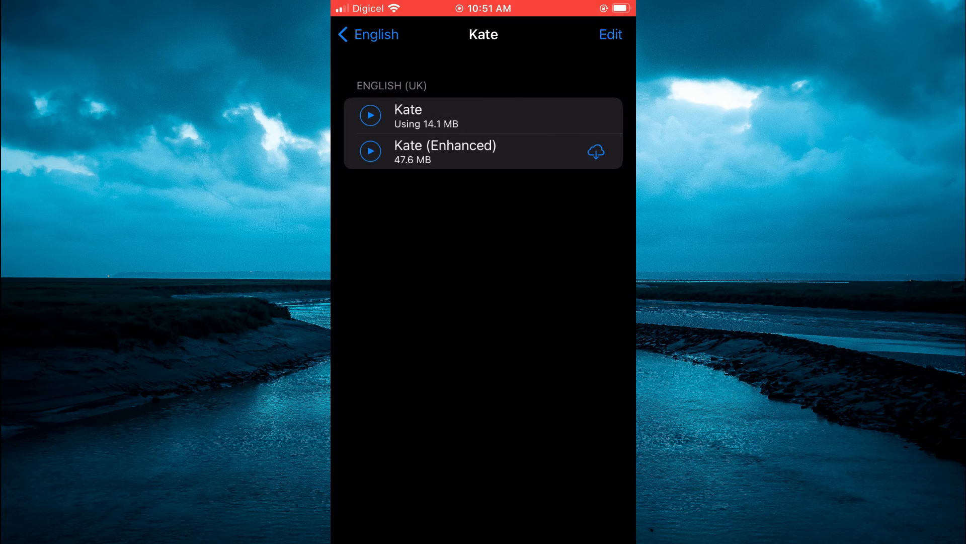
Select Kate as the English (UK) voice, shown checkmarked in the English voices list
{"action": "left_click", "coordinate": [485, 115]}
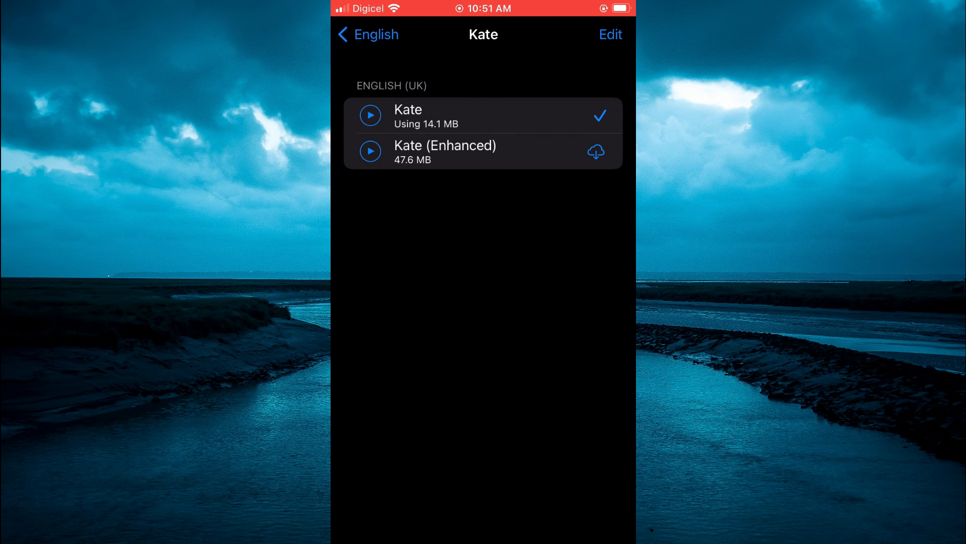
{"action": "left_click", "coordinate": [368, 34]}
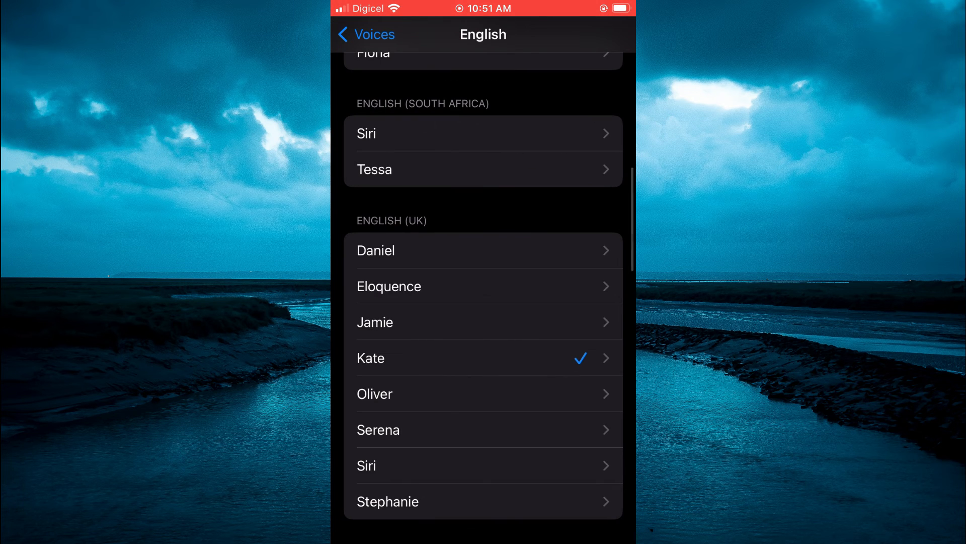